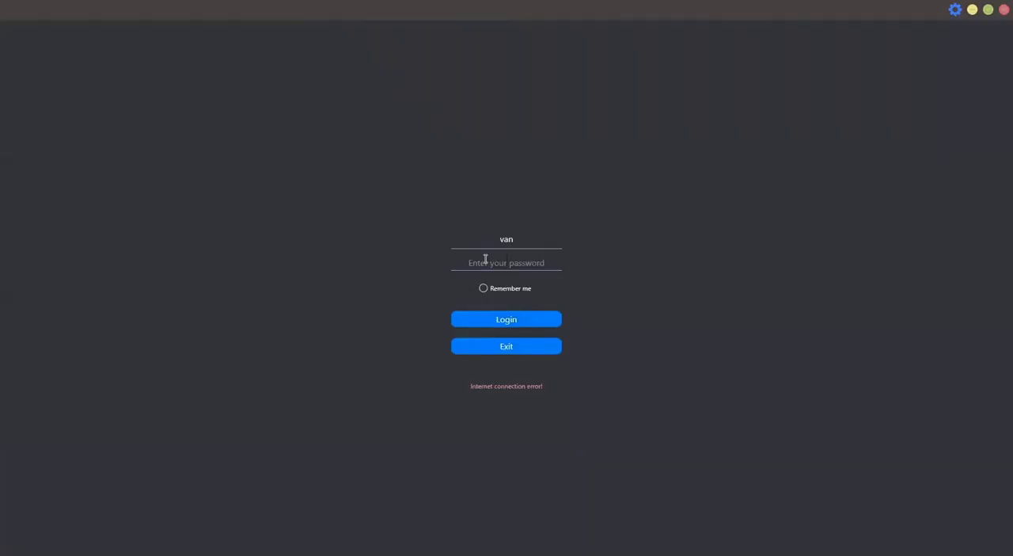
# Enter the password and log in to reach the manager workflow board
pyautogui.write('••')
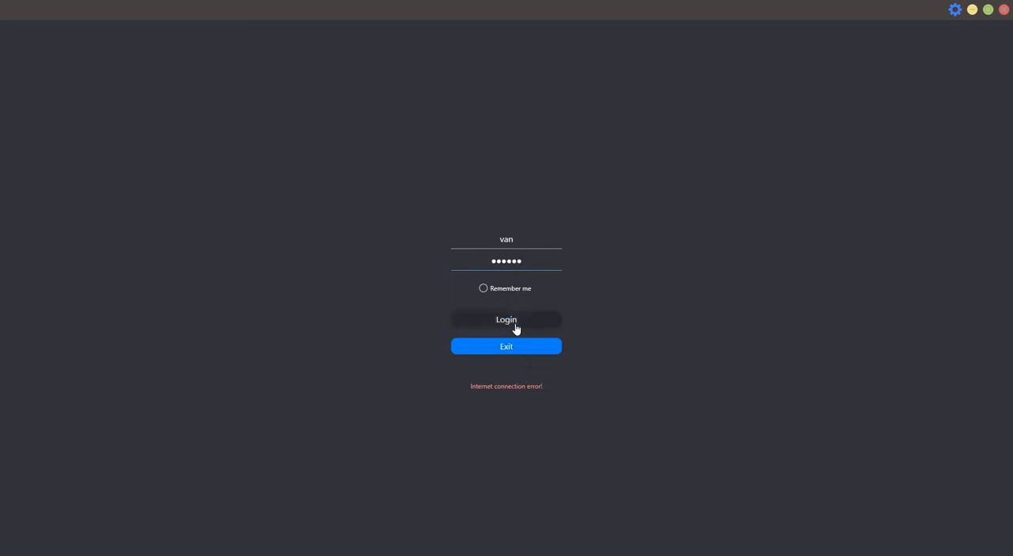
pyautogui.click(506, 320)
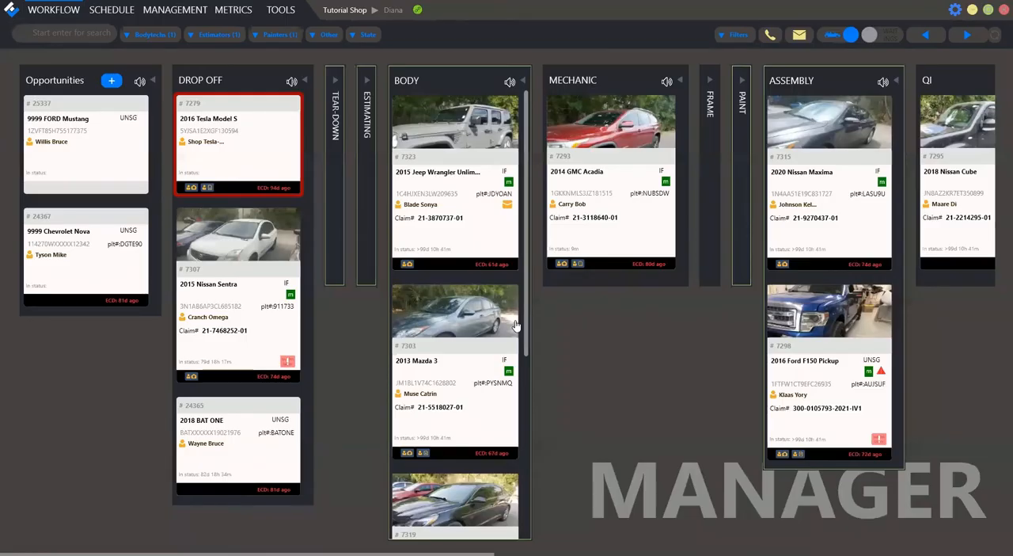
pyautogui.moveTo(621, 22)
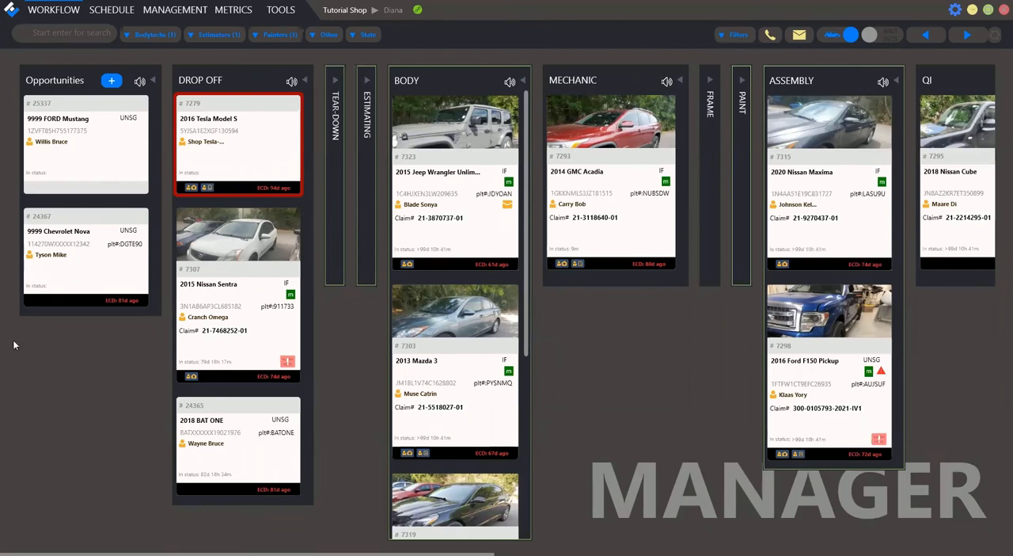
pyautogui.moveTo(539, 481)
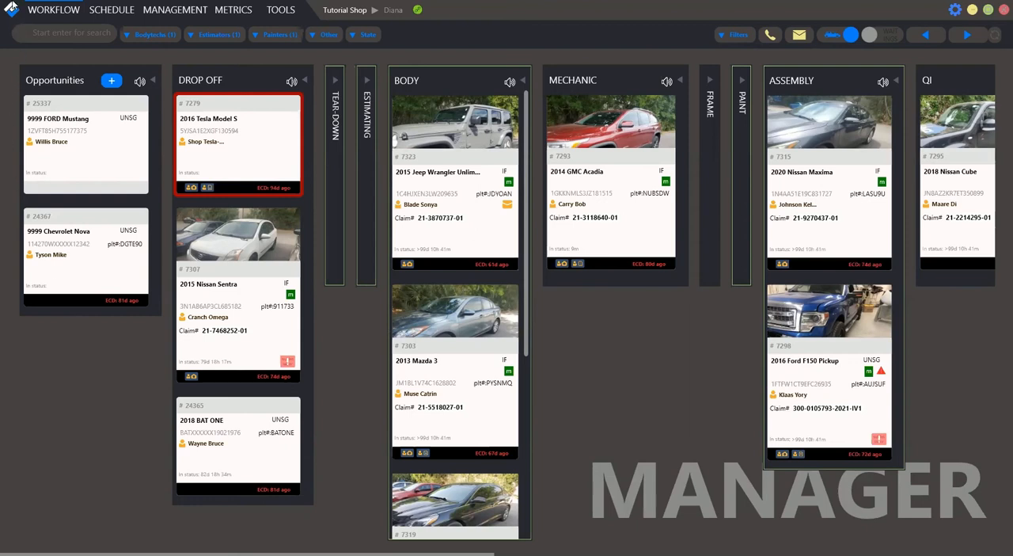
# Open the app logo menu showing Change Company, Log out and Quit
pyautogui.click(9, 9)
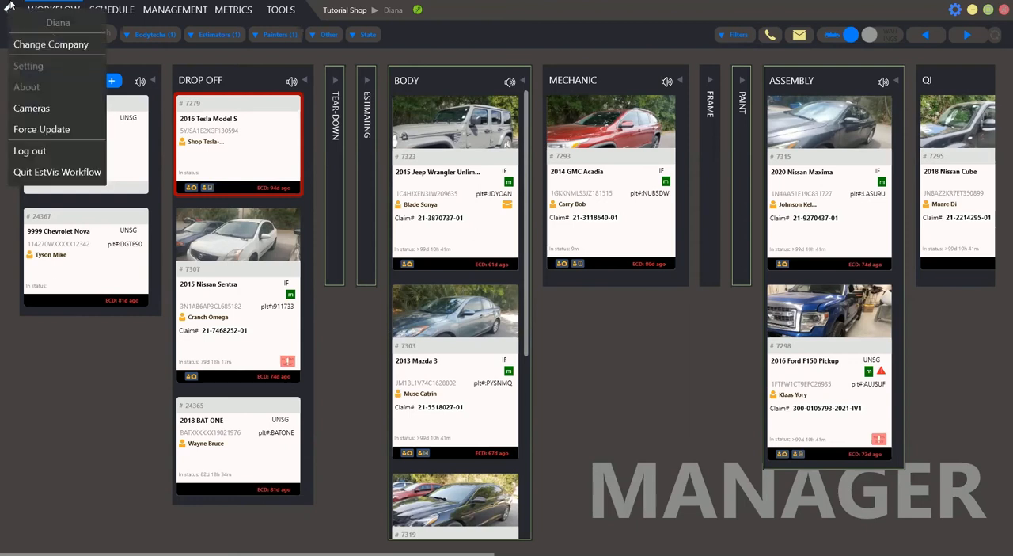
pyautogui.moveTo(49, 44)
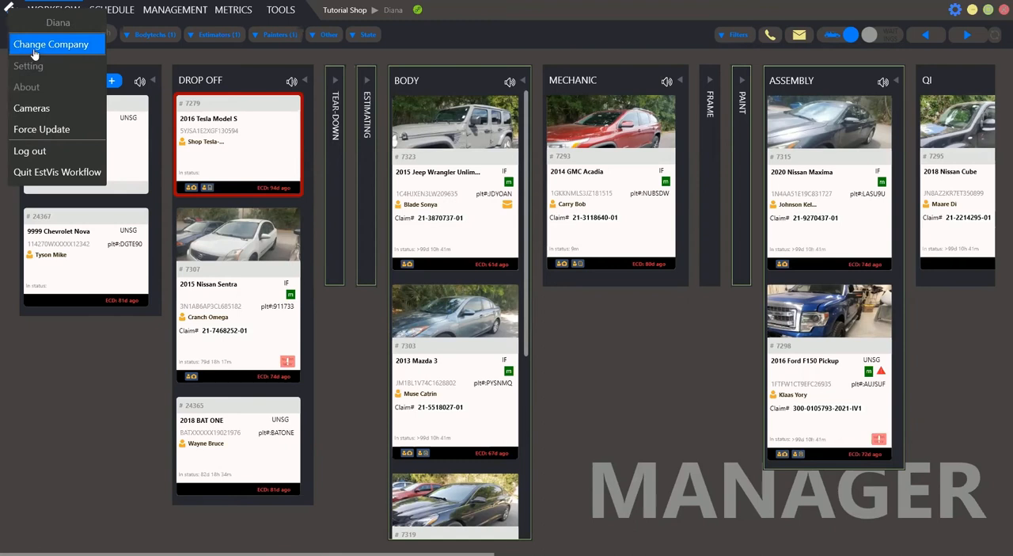
pyautogui.moveTo(38, 66)
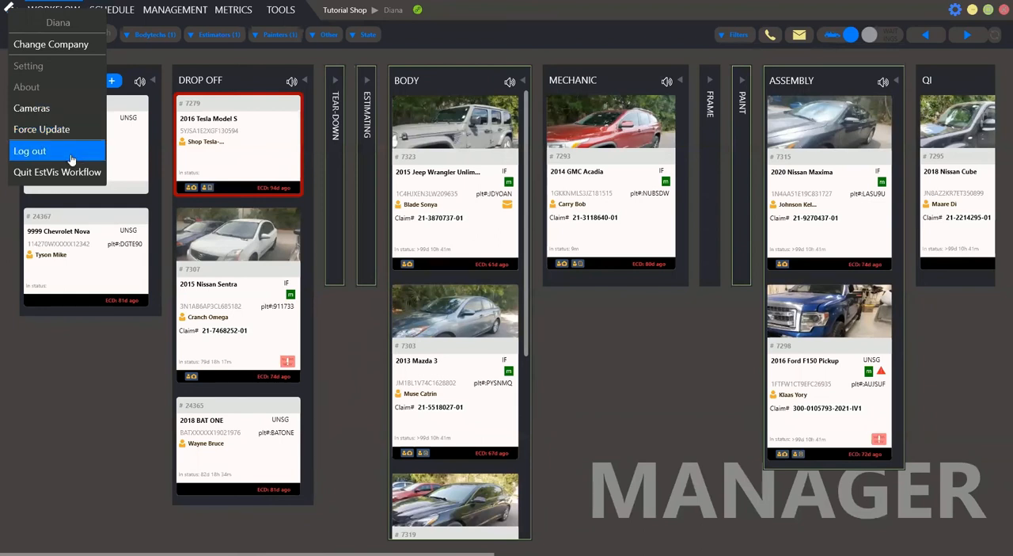
pyautogui.moveTo(57, 482)
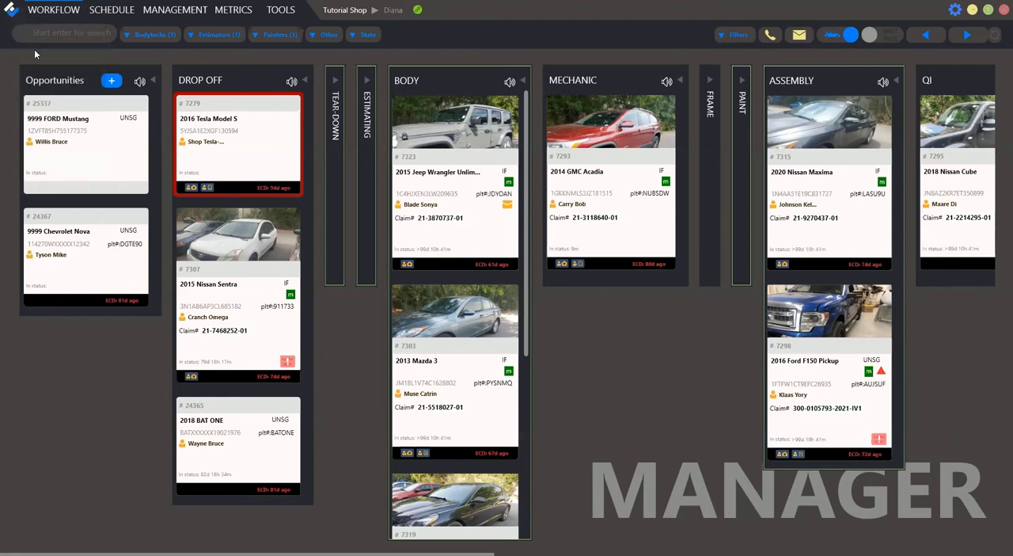
pyautogui.moveTo(40, 46)
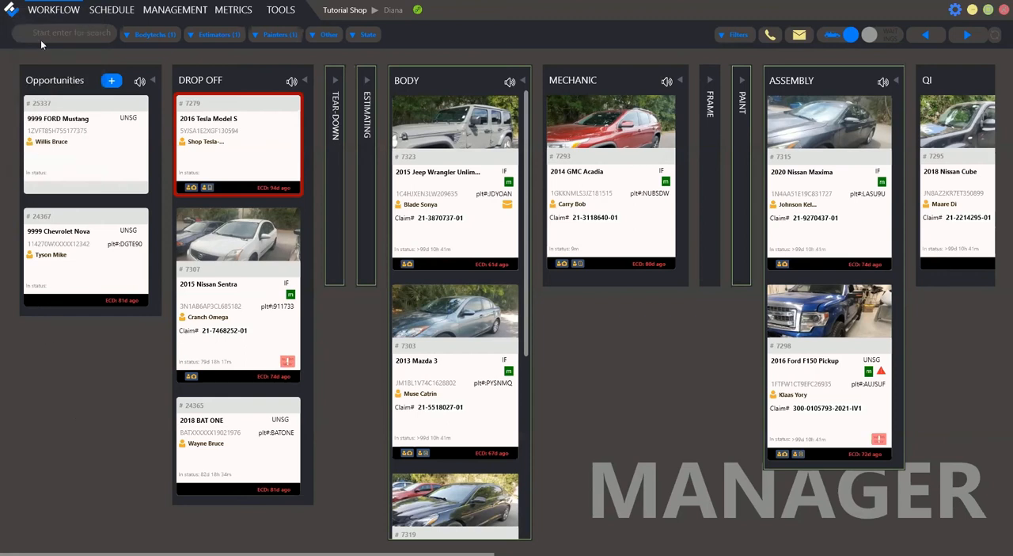
pyautogui.moveTo(50, 38)
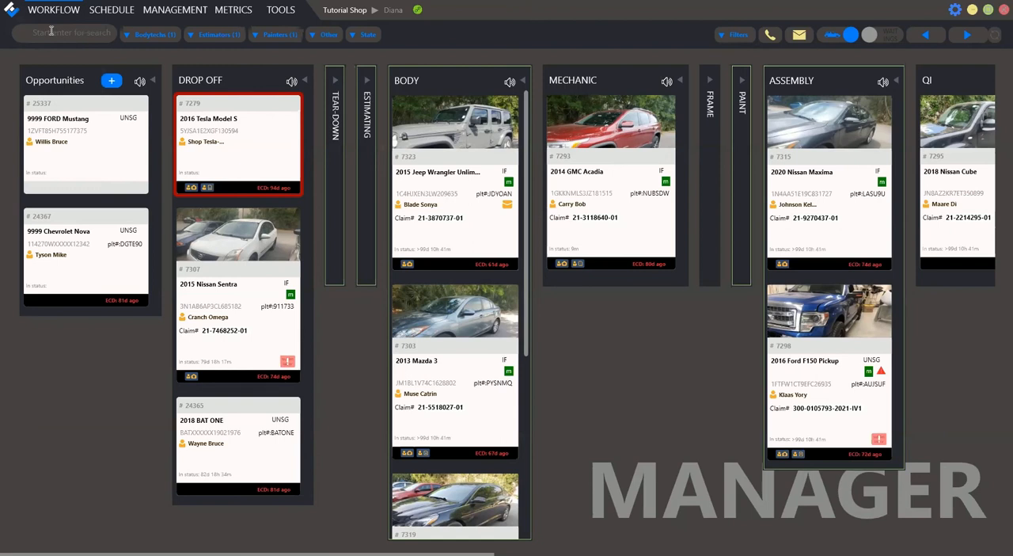
pyautogui.moveTo(152, 53)
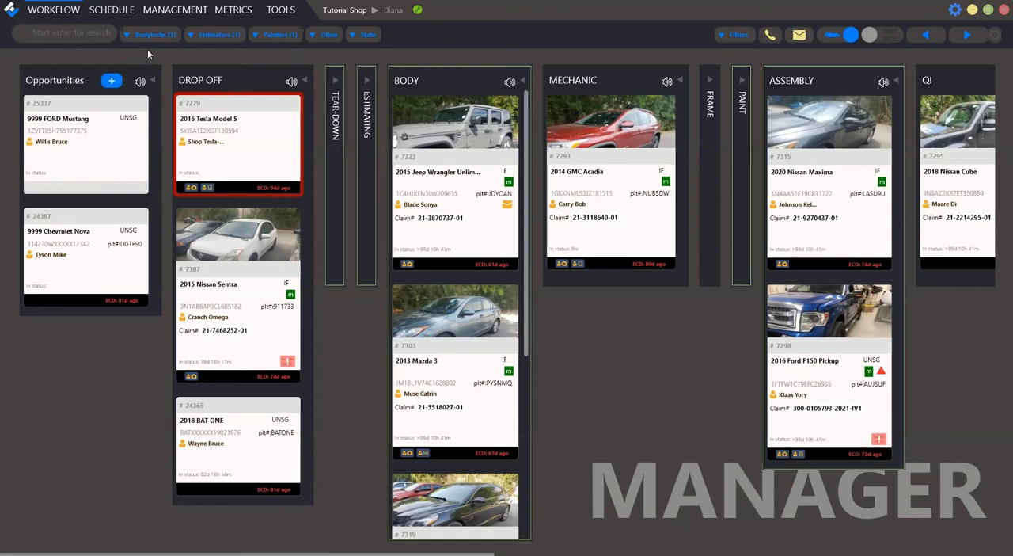
pyautogui.moveTo(220, 34)
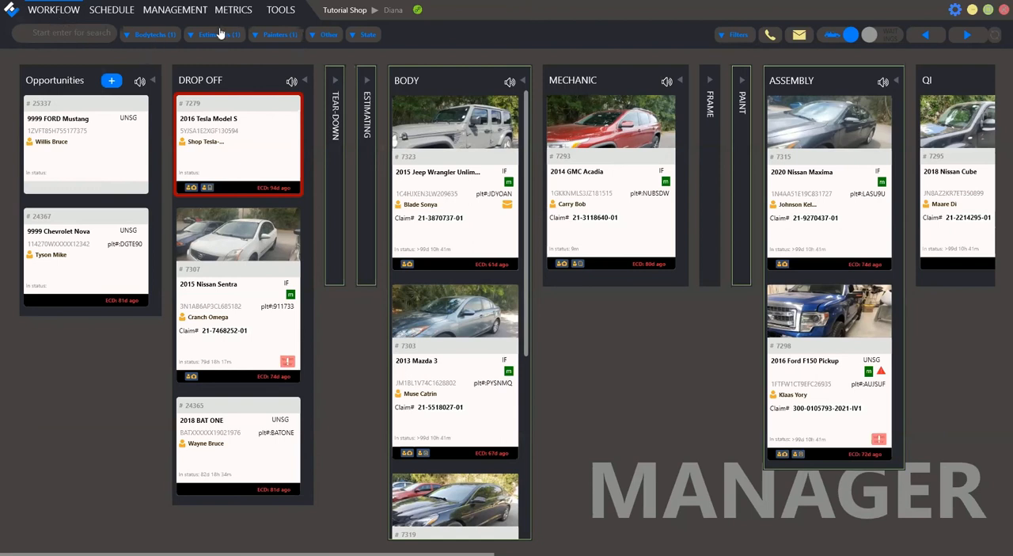
pyautogui.moveTo(155, 45)
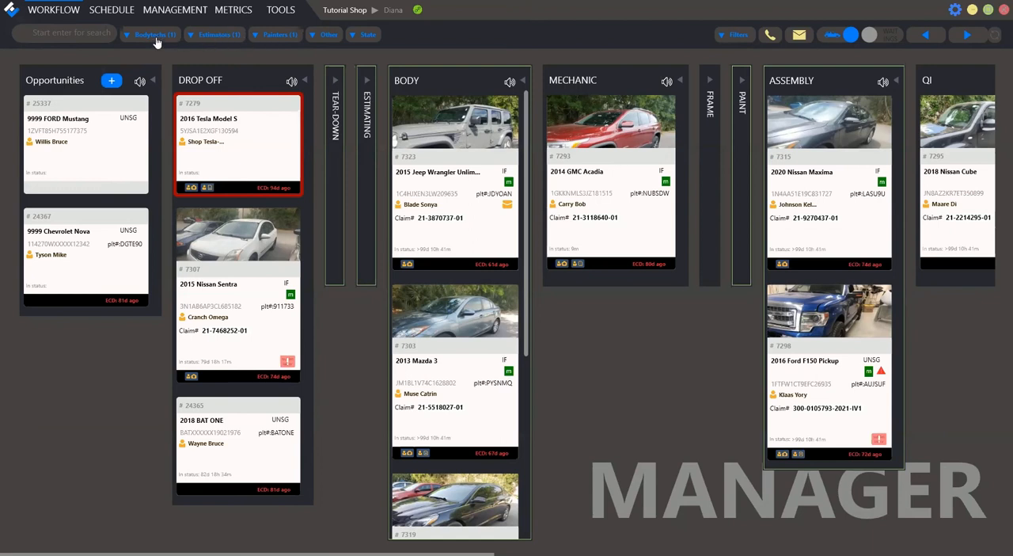
# Expand the Bodytechs, Other, then Painters staff lists, ending on one painter
pyautogui.click(156, 34)
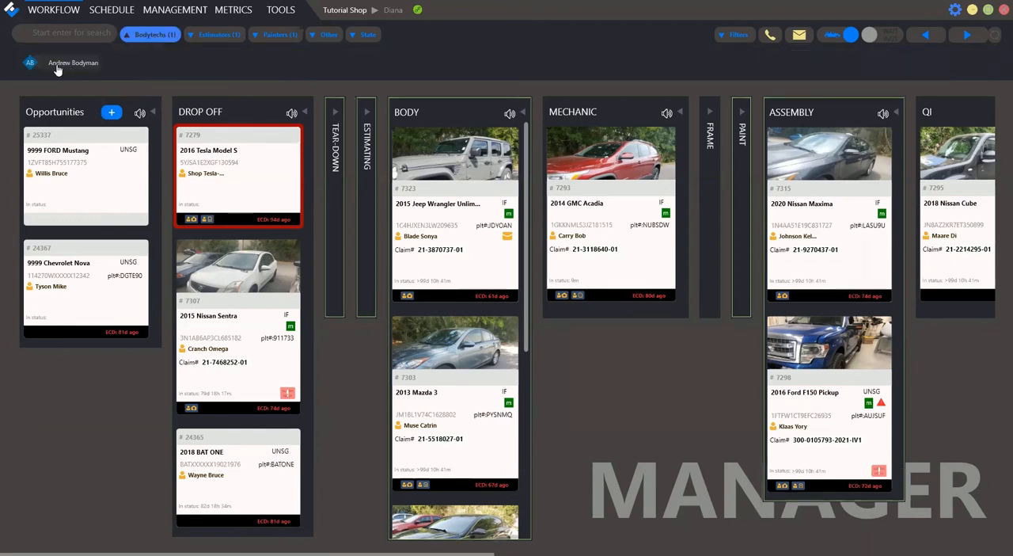
pyautogui.moveTo(393, 35)
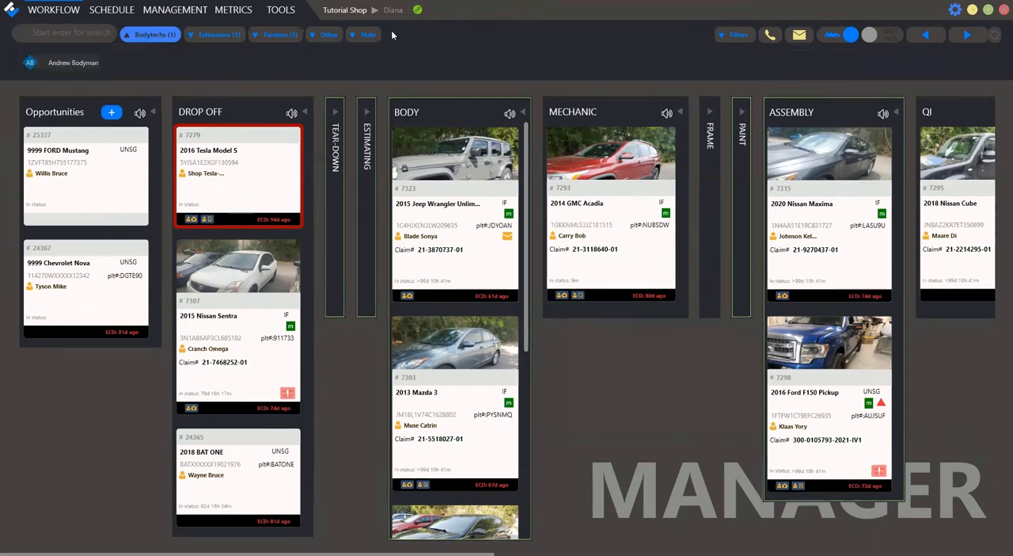
pyautogui.click(331, 34)
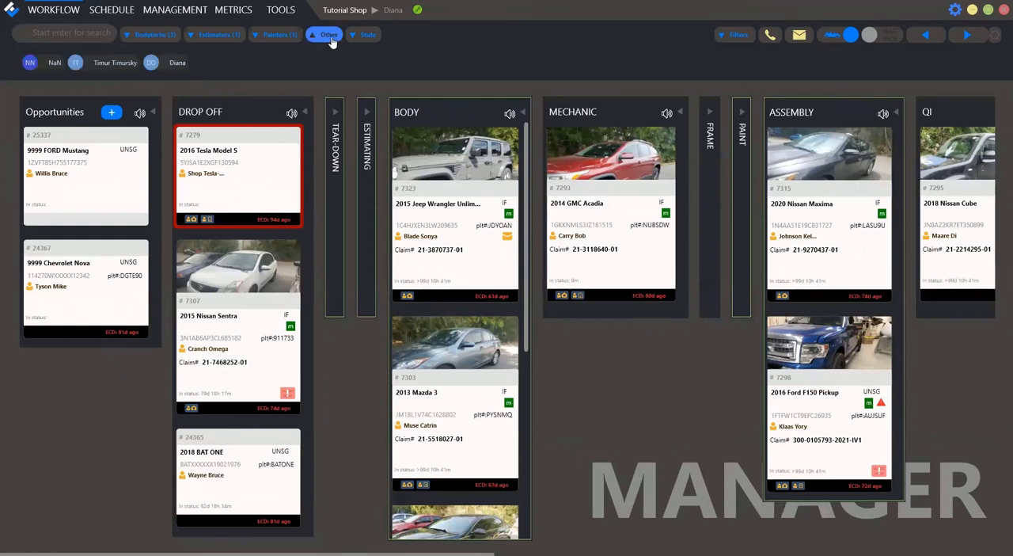
pyautogui.click(276, 35)
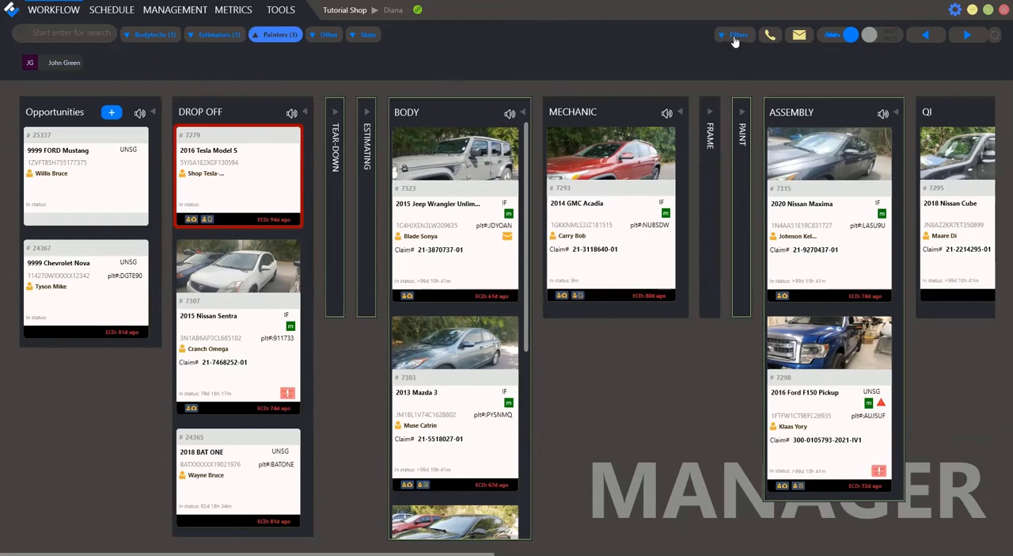
# Expand the Filters panel with ECD, sublet labor, parts received and insurance options
pyautogui.click(735, 34)
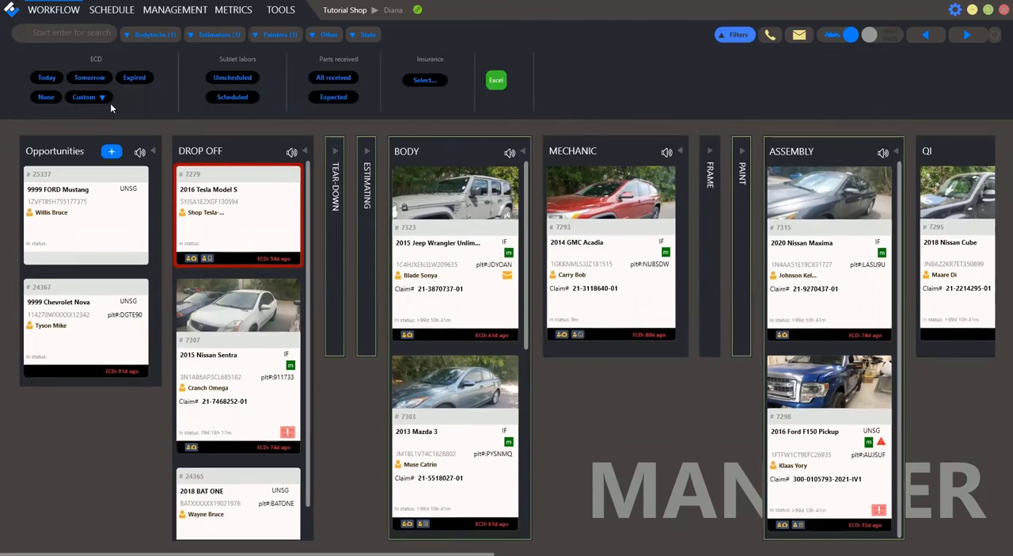
pyautogui.moveTo(776, 59)
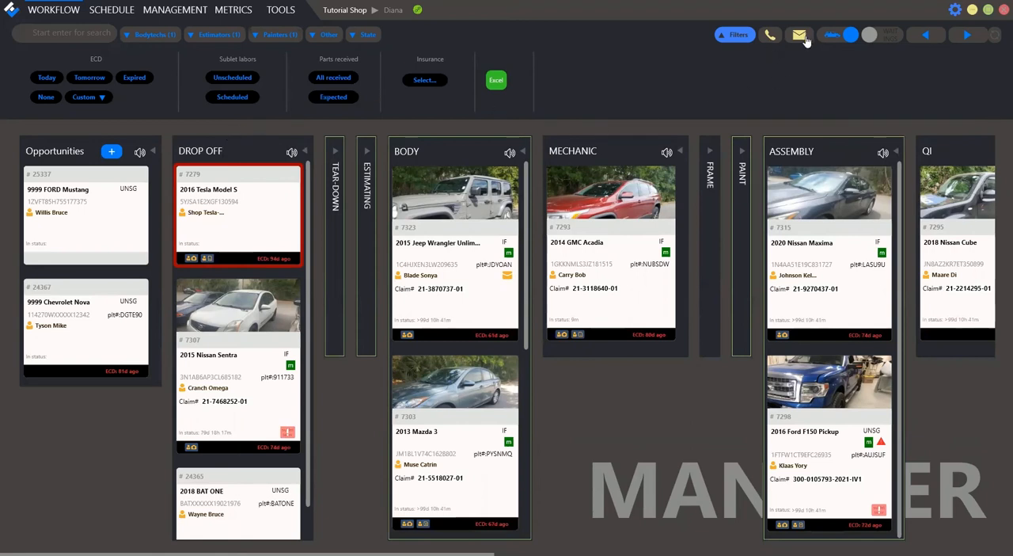
pyautogui.moveTo(770, 36)
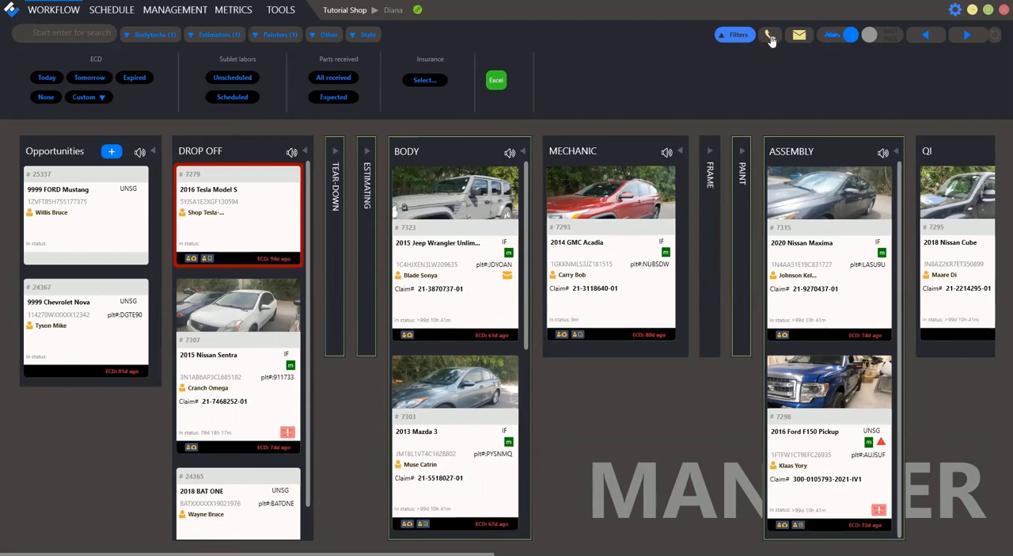
pyautogui.moveTo(778, 53)
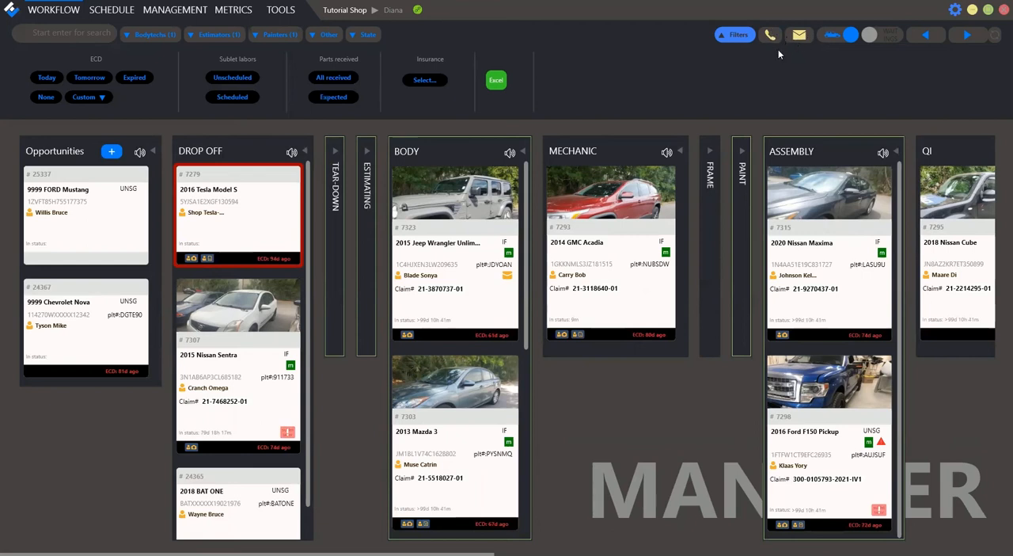
# Open the Customer's messages panel, review it, and close it
pyautogui.click(772, 34)
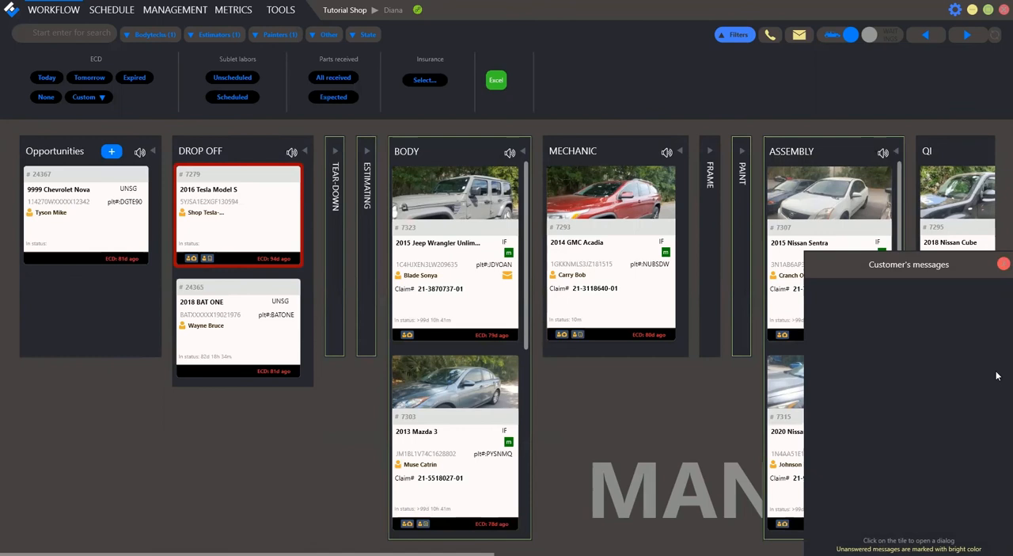
pyautogui.click(1002, 263)
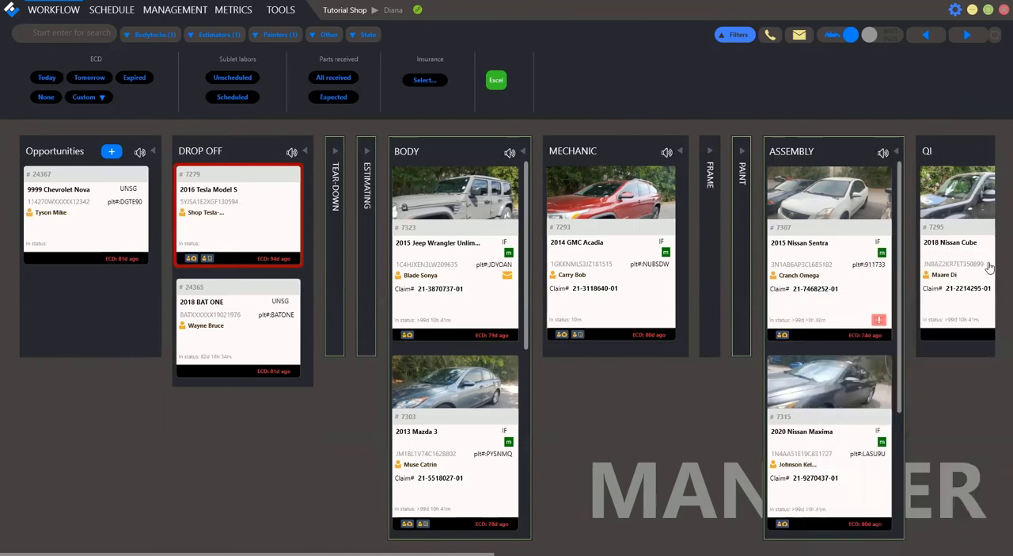
pyautogui.moveTo(849, 313)
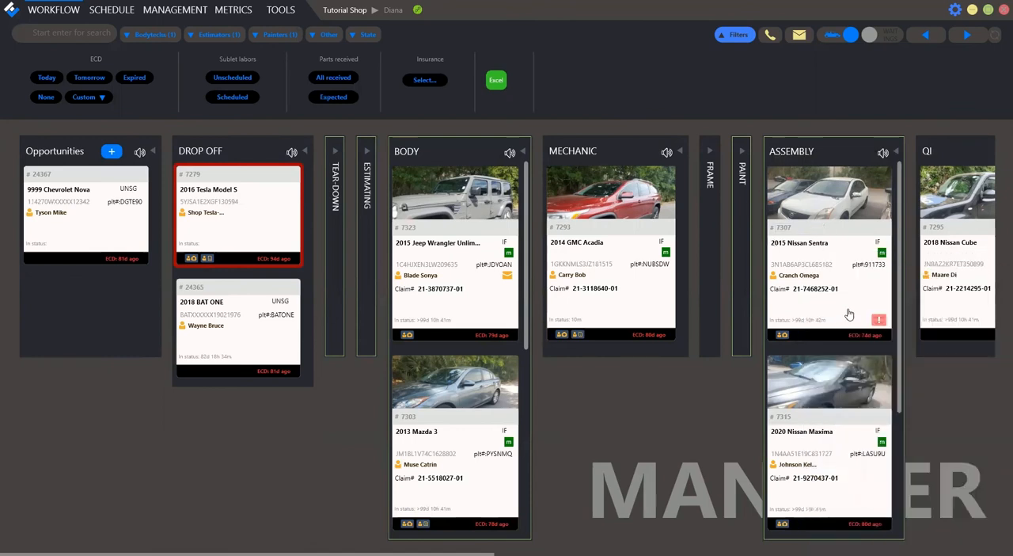
pyautogui.moveTo(527, 203)
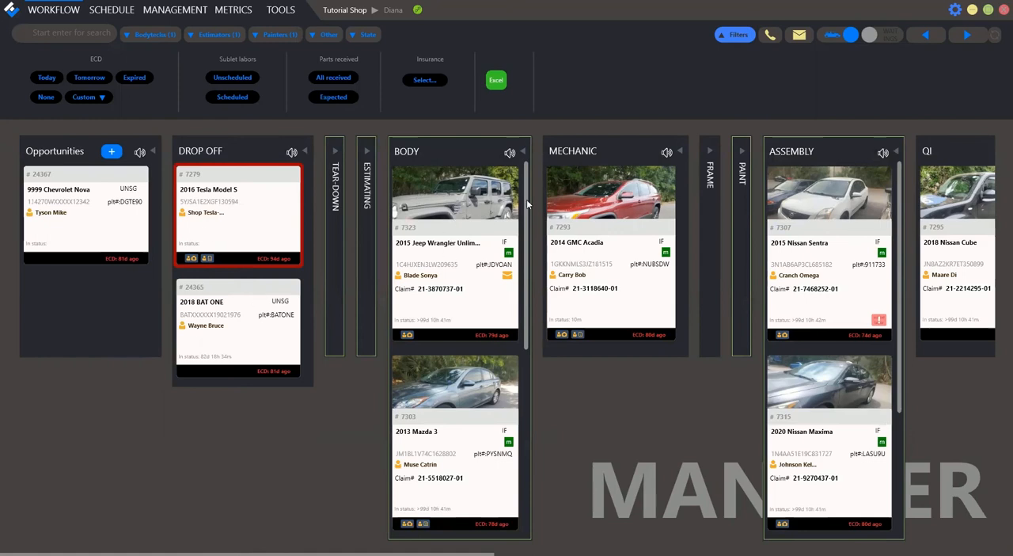
pyautogui.moveTo(833, 89)
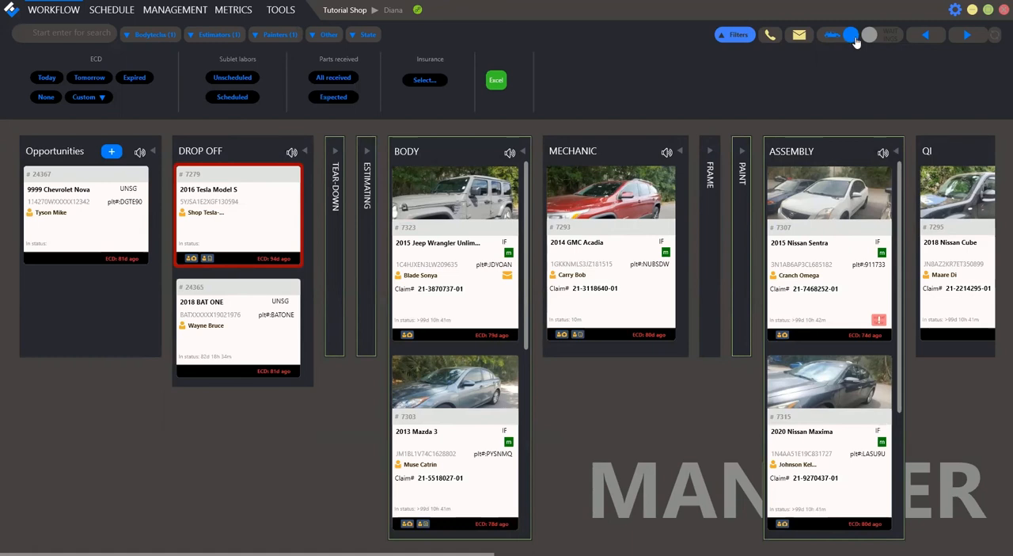
pyautogui.moveTo(883, 52)
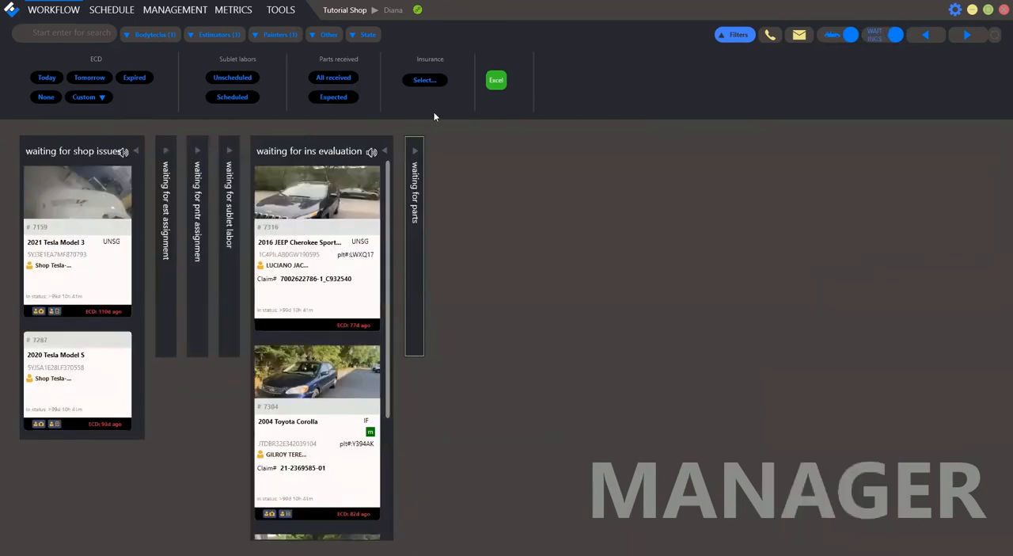
pyautogui.moveTo(89, 165)
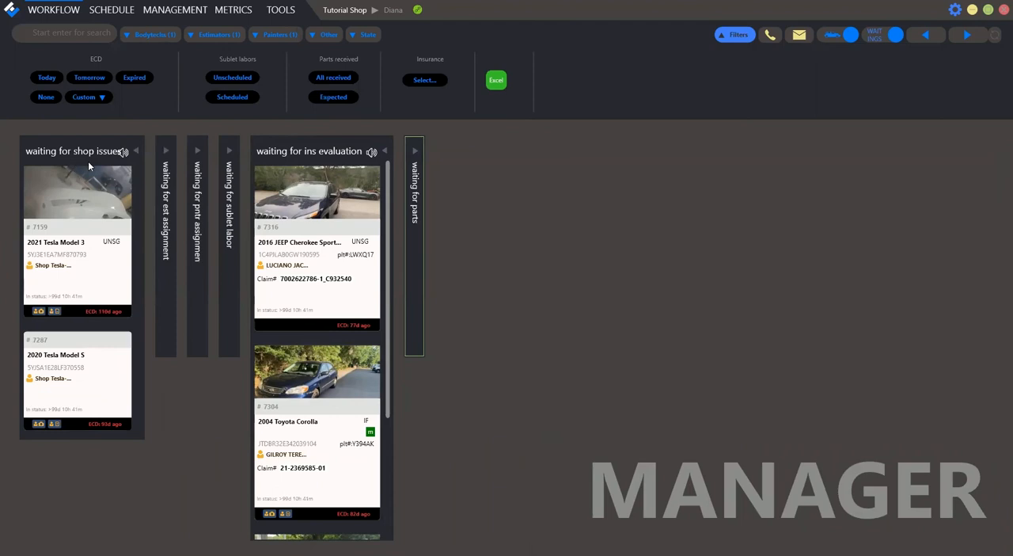
pyautogui.moveTo(170, 288)
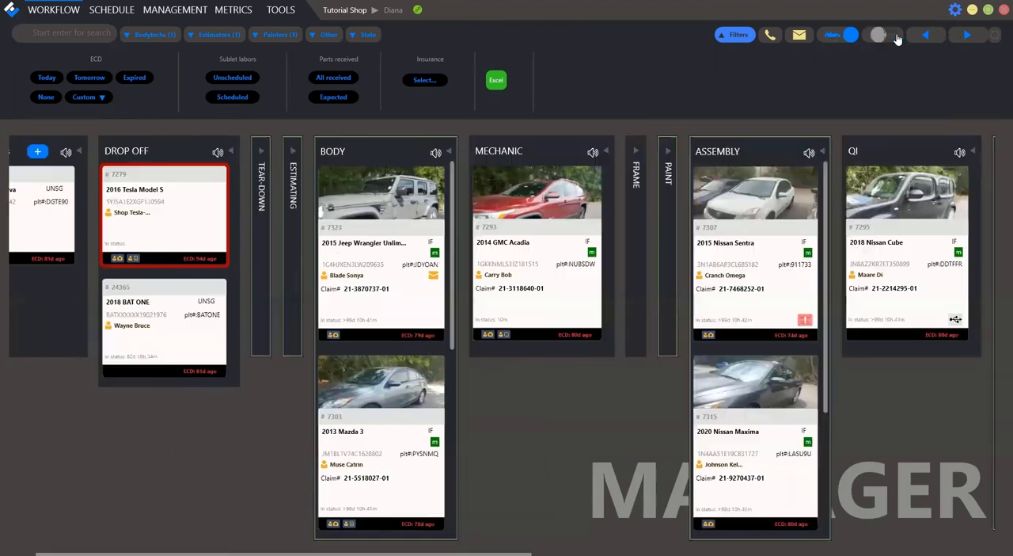
# Switch WAITINGS off to restore the repair-stage buckets from Opportunities onward
pyautogui.click(965, 34)
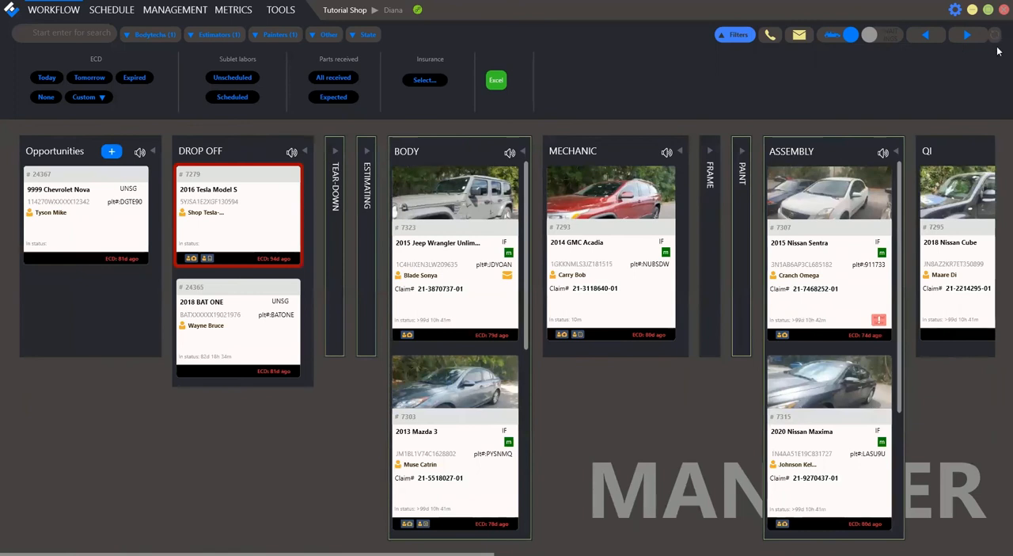
pyautogui.moveTo(996, 40)
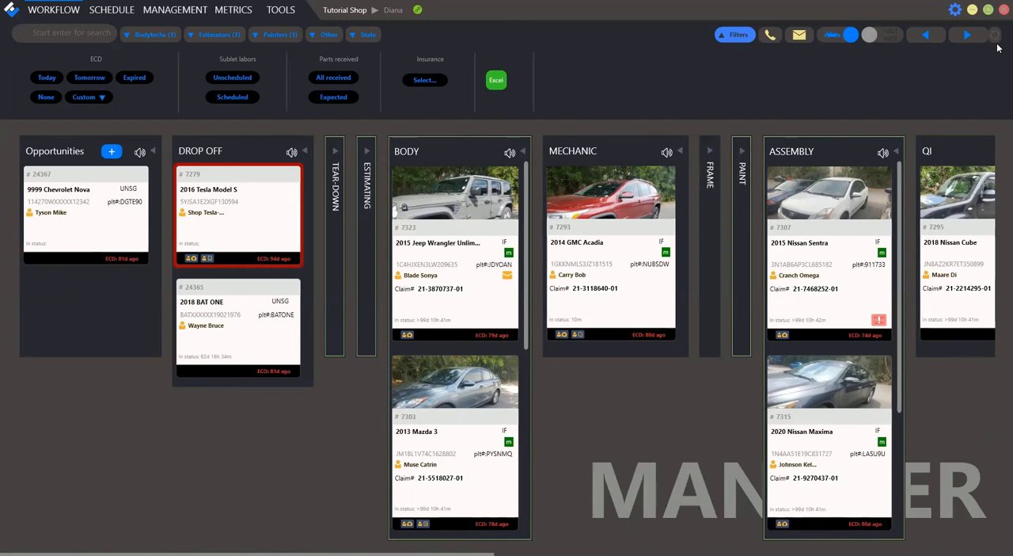
pyautogui.moveTo(552, 225)
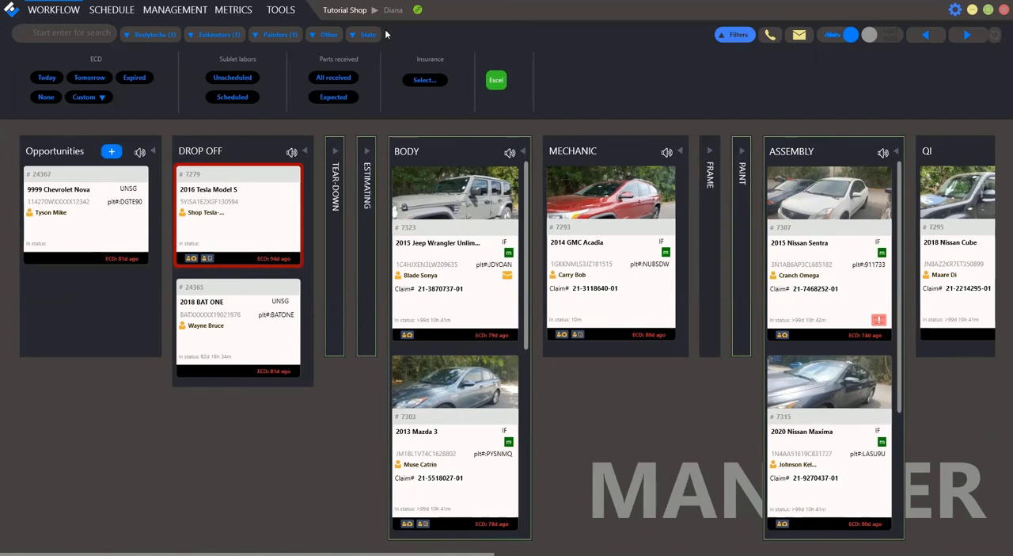
pyautogui.moveTo(805, 510)
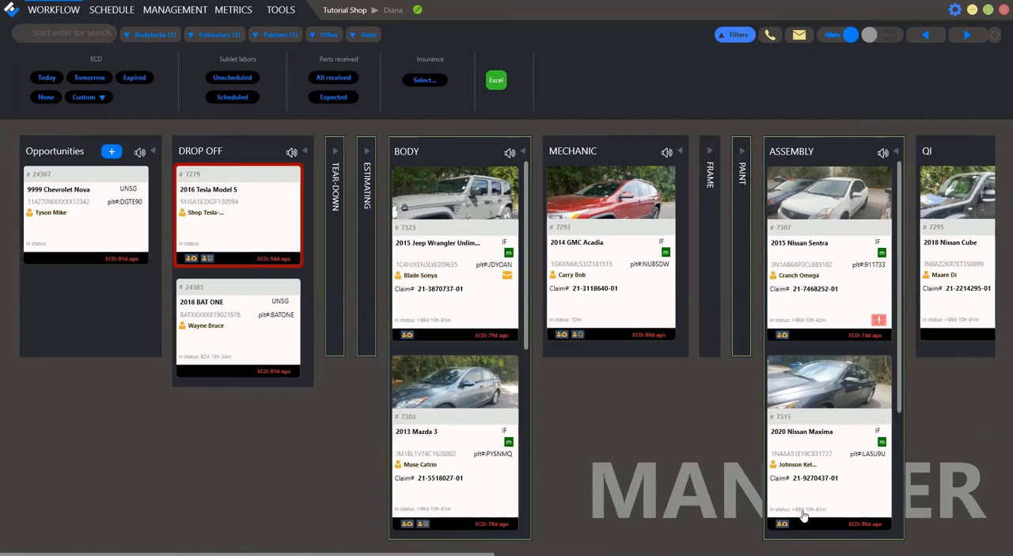
pyautogui.moveTo(983, 255)
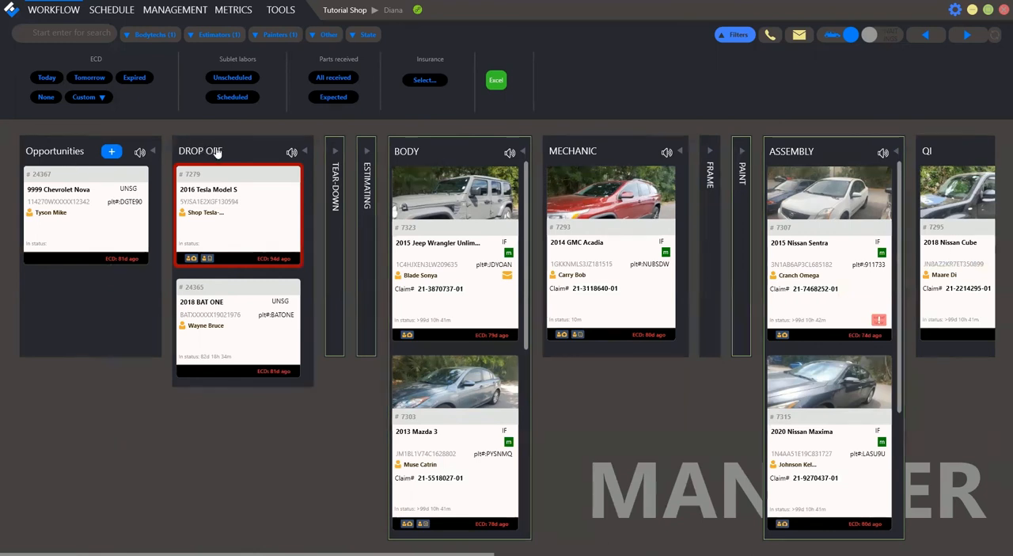
pyautogui.moveTo(439, 159)
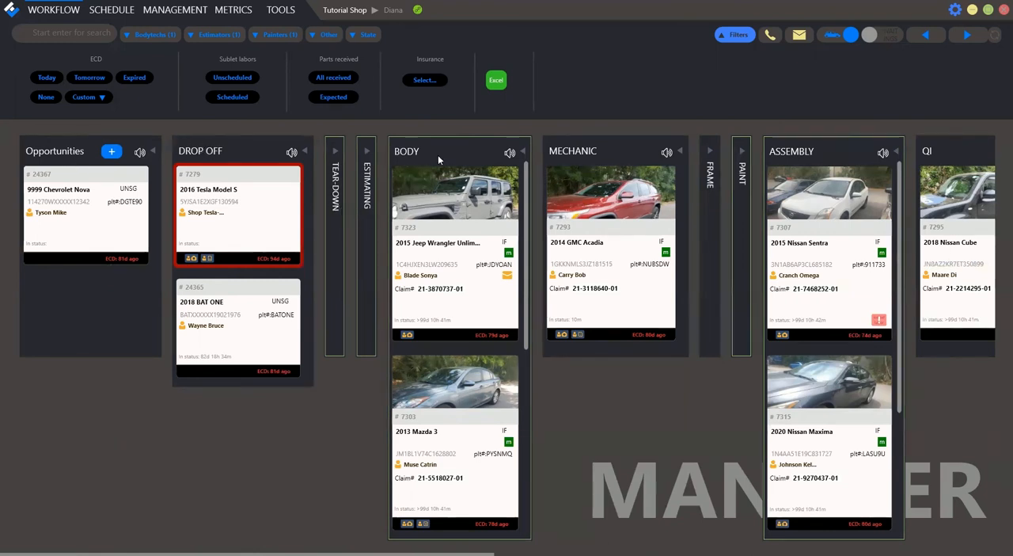
pyautogui.moveTo(583, 224)
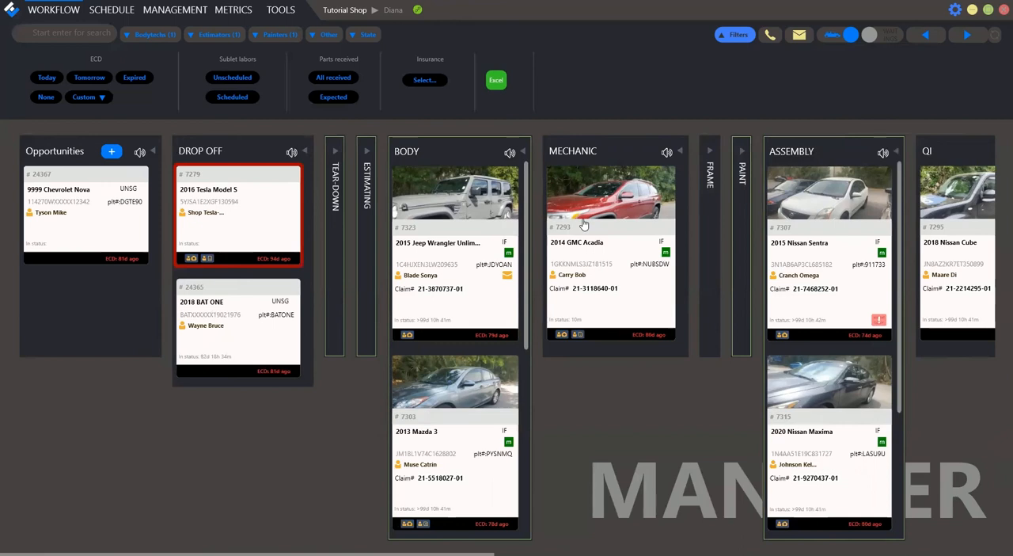
pyautogui.moveTo(583, 224)
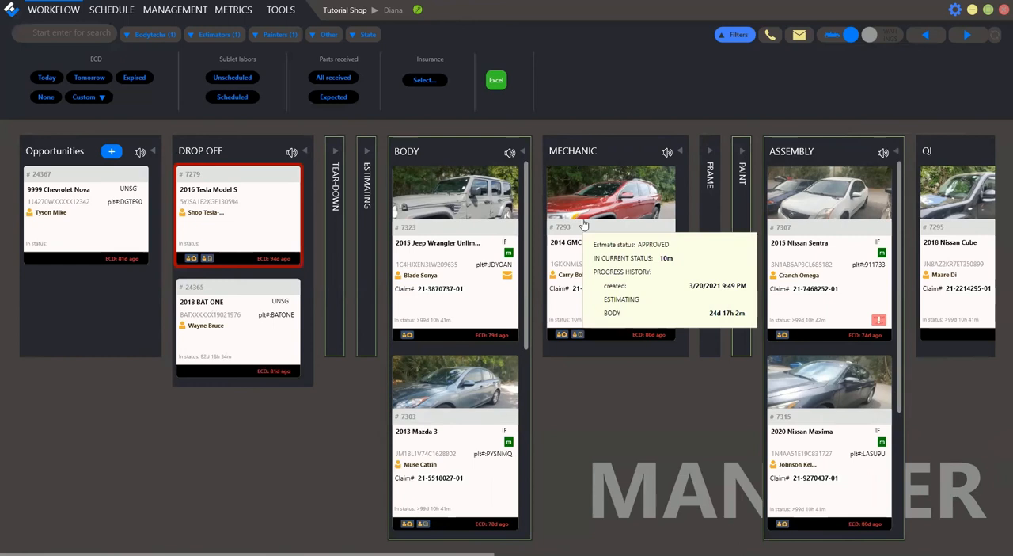
pyautogui.moveTo(577, 209)
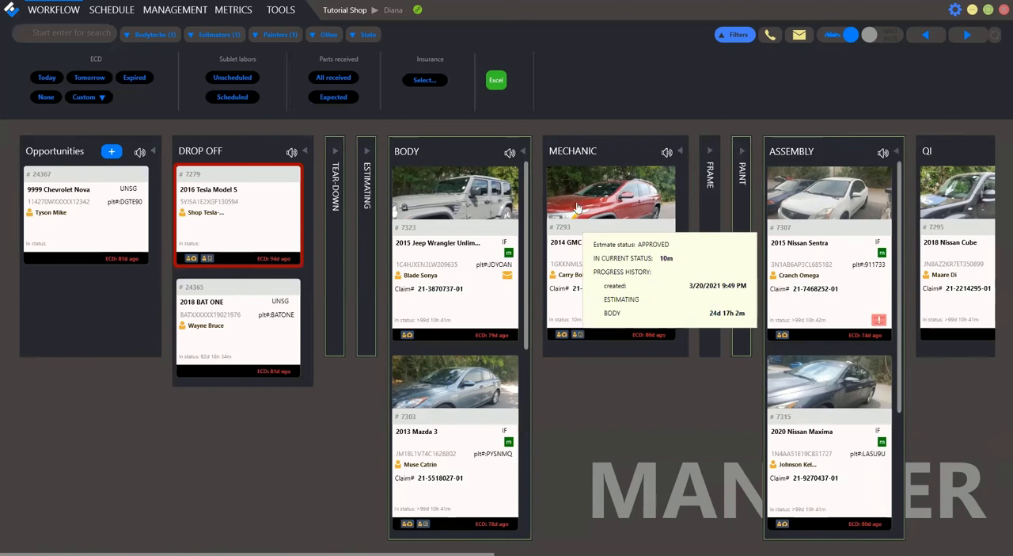
pyautogui.moveTo(338, 158)
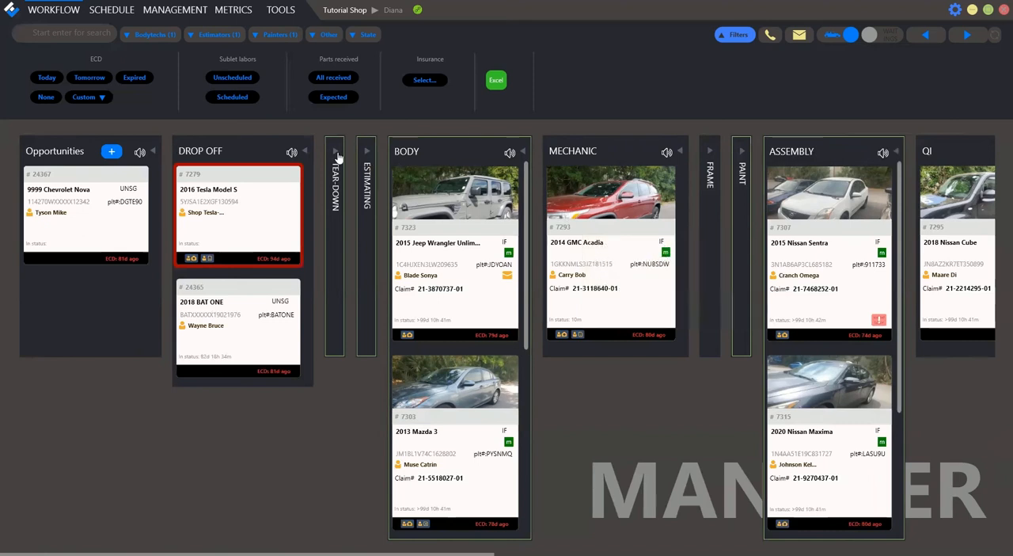
pyautogui.moveTo(439, 151)
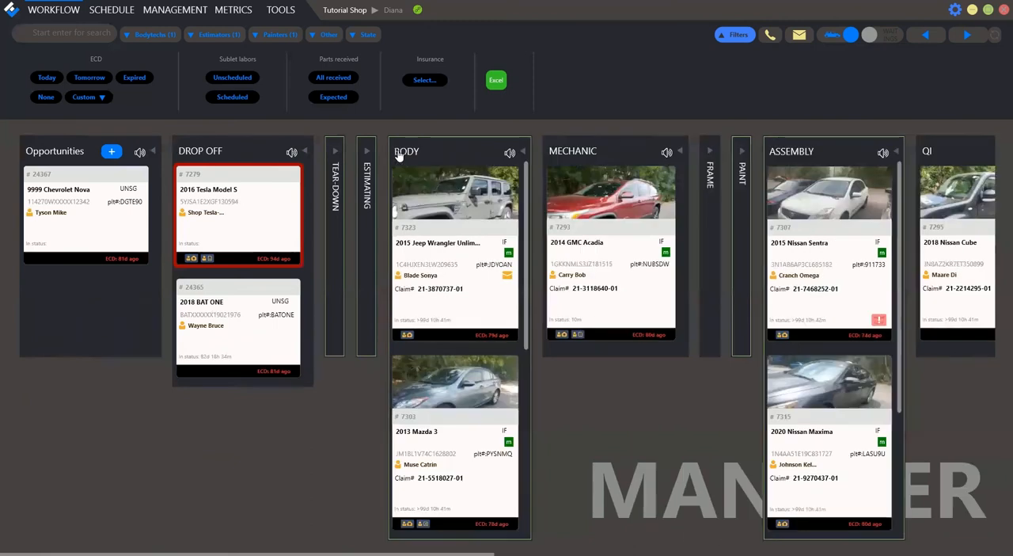
pyautogui.moveTo(451, 399)
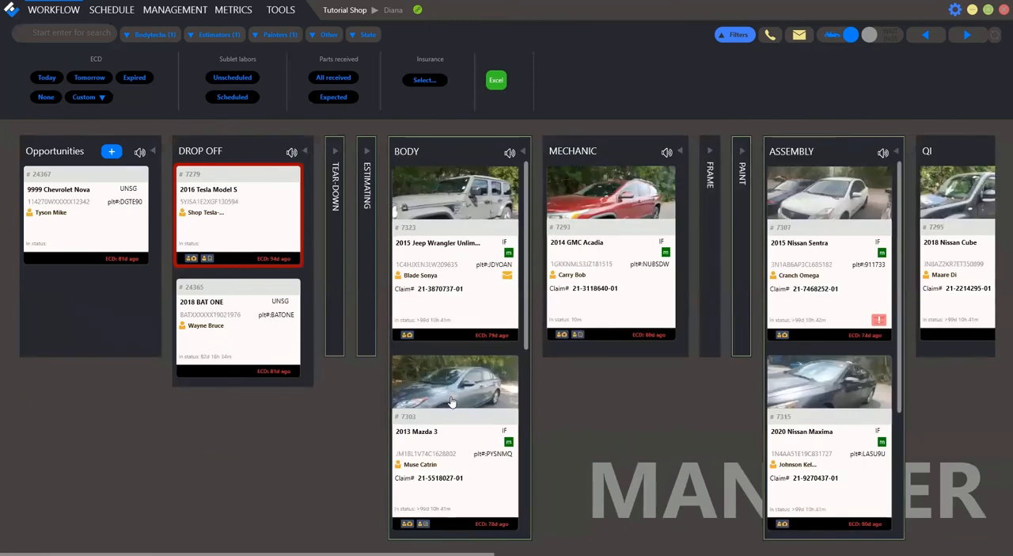
pyautogui.moveTo(451, 423)
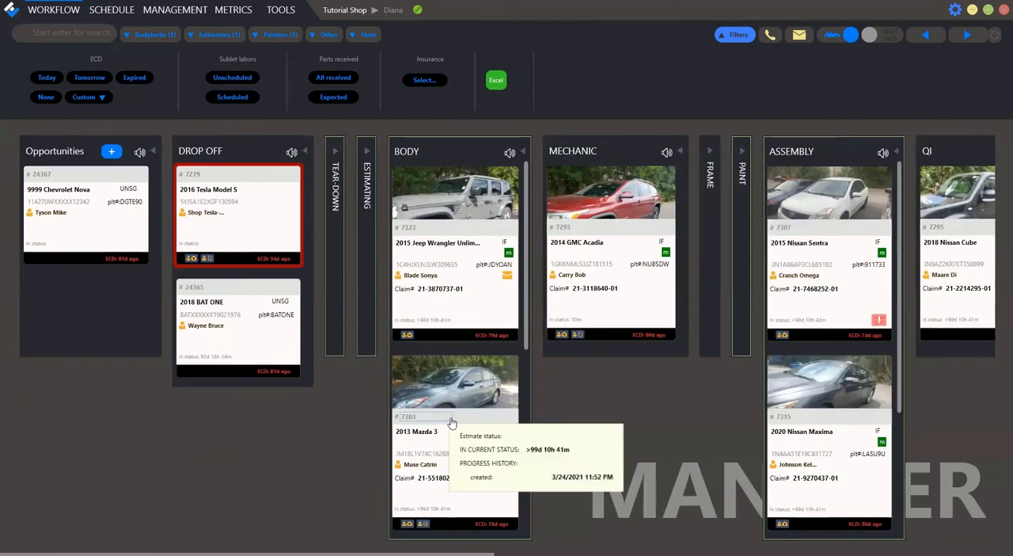
pyautogui.moveTo(410, 252)
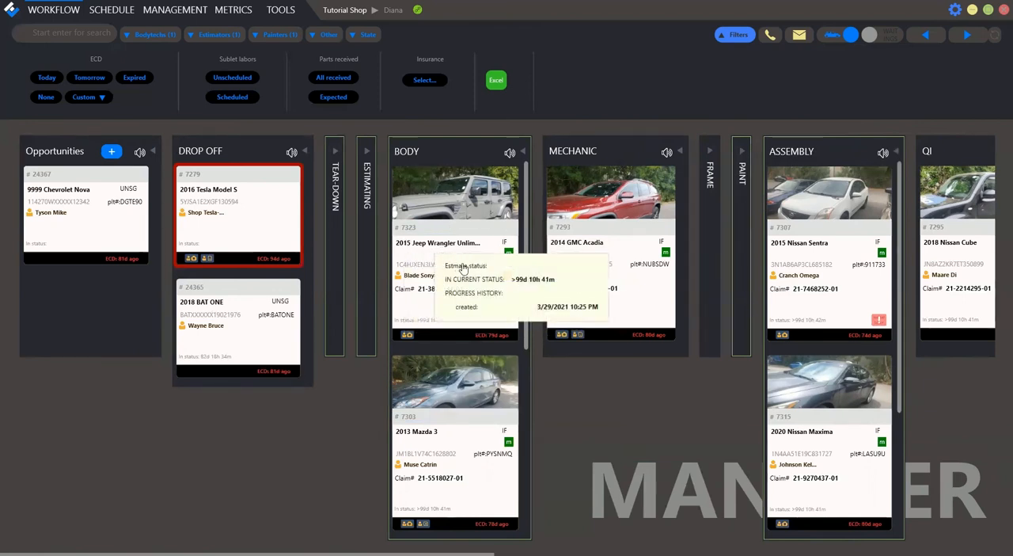
pyautogui.moveTo(390, 310)
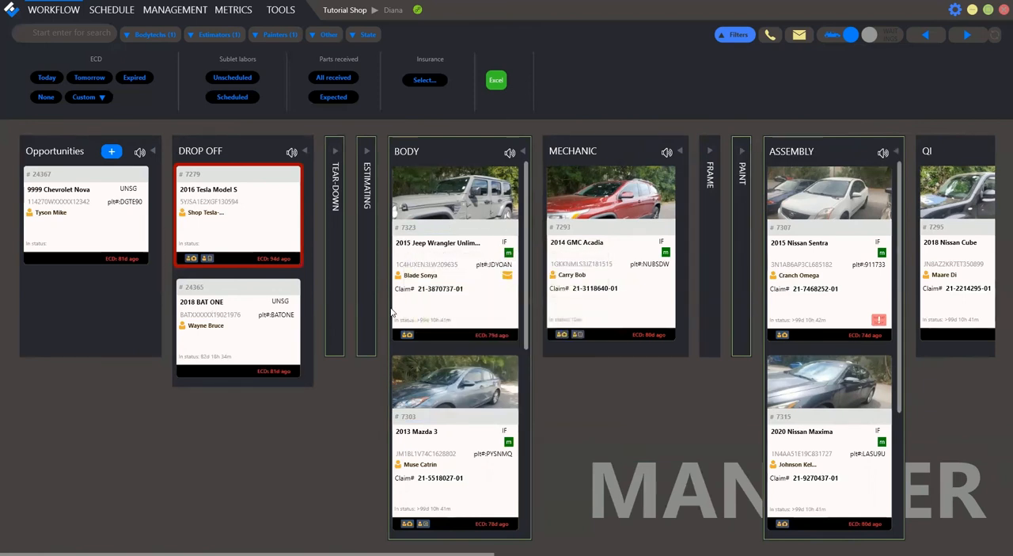
pyautogui.moveTo(332, 423)
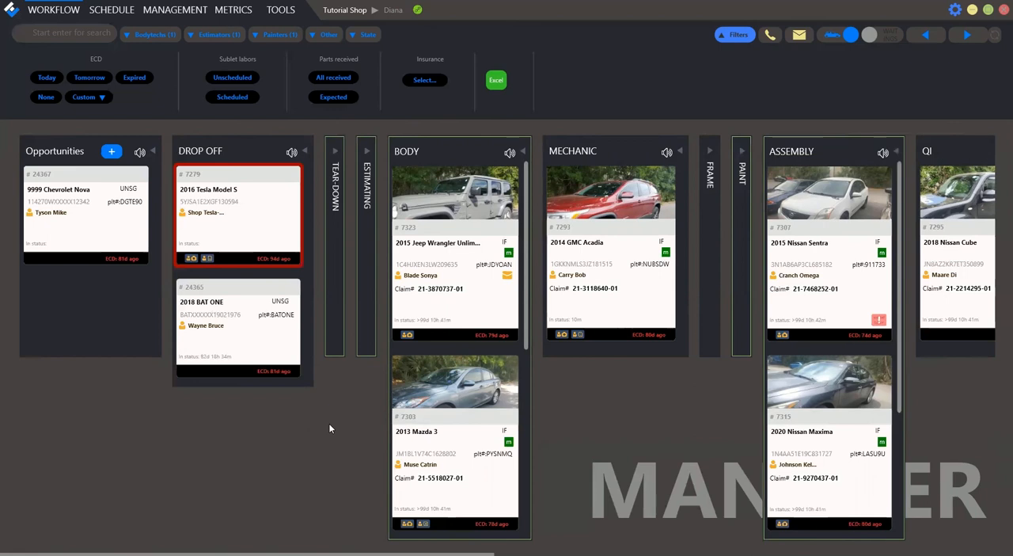
pyautogui.moveTo(341, 425)
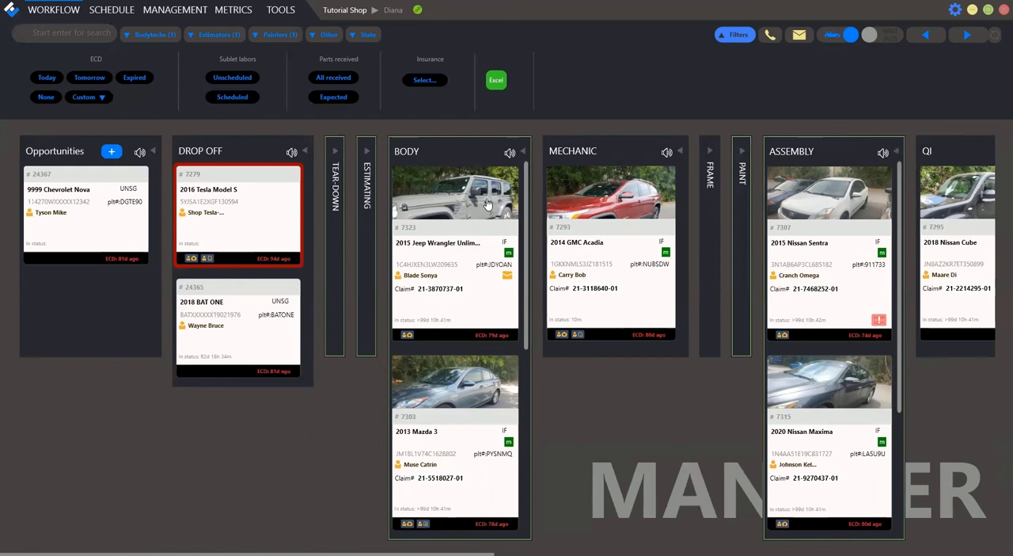
pyautogui.moveTo(439, 239)
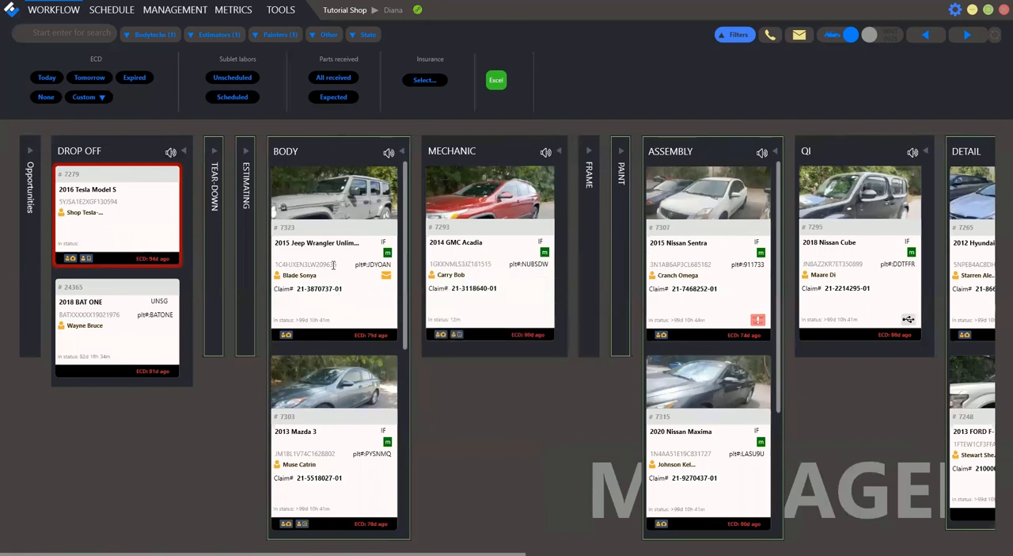
pyautogui.moveTo(322, 277)
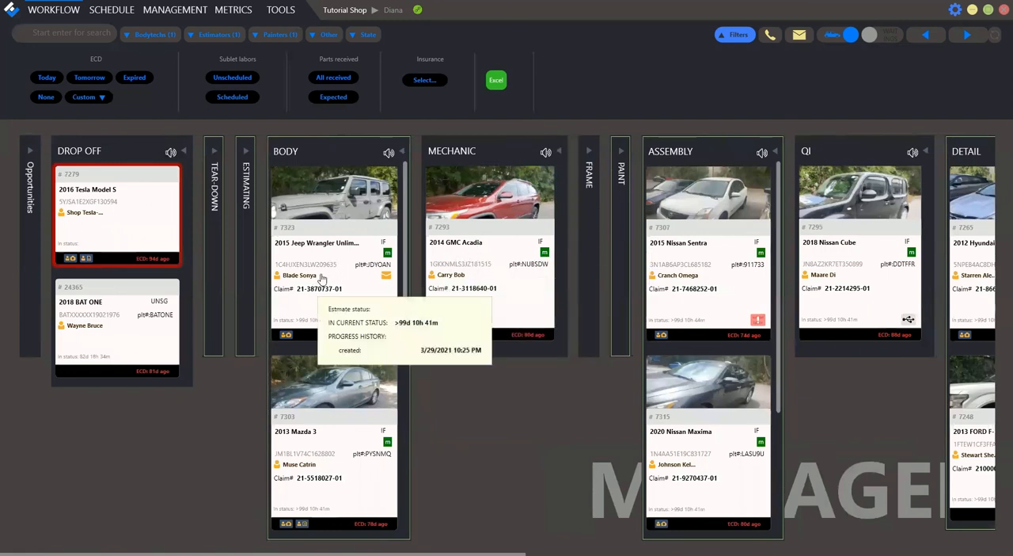
pyautogui.moveTo(315, 307)
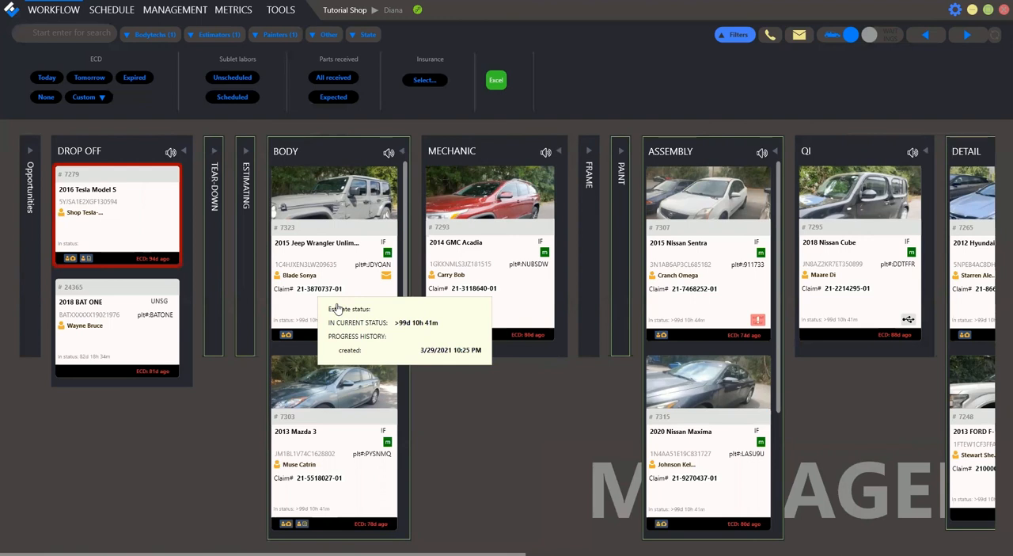
pyautogui.moveTo(512, 438)
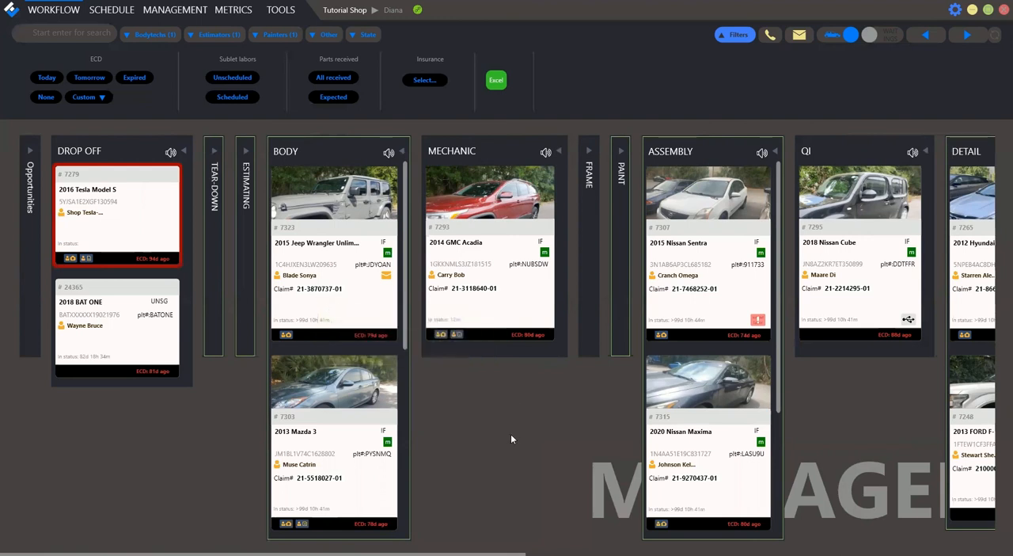
pyautogui.moveTo(510, 438)
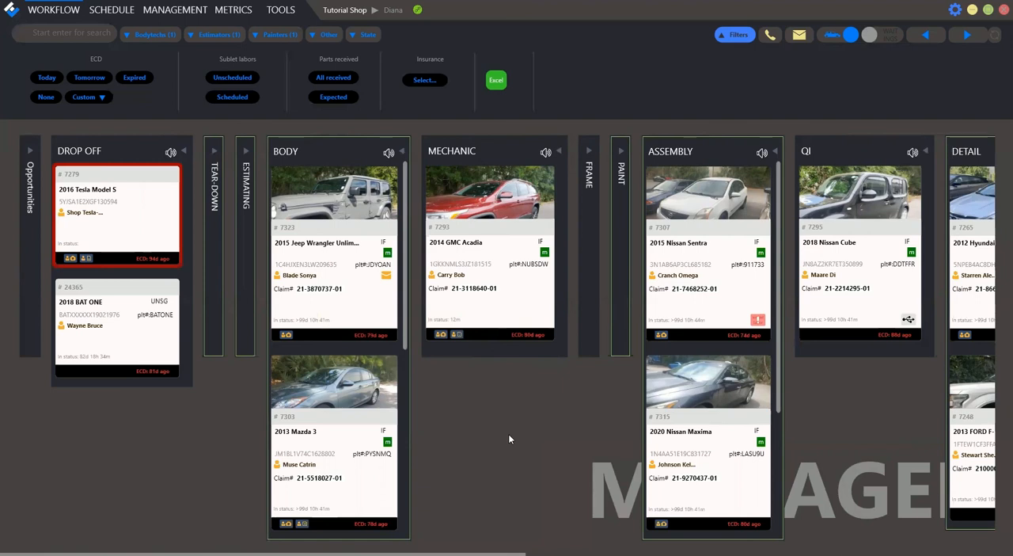